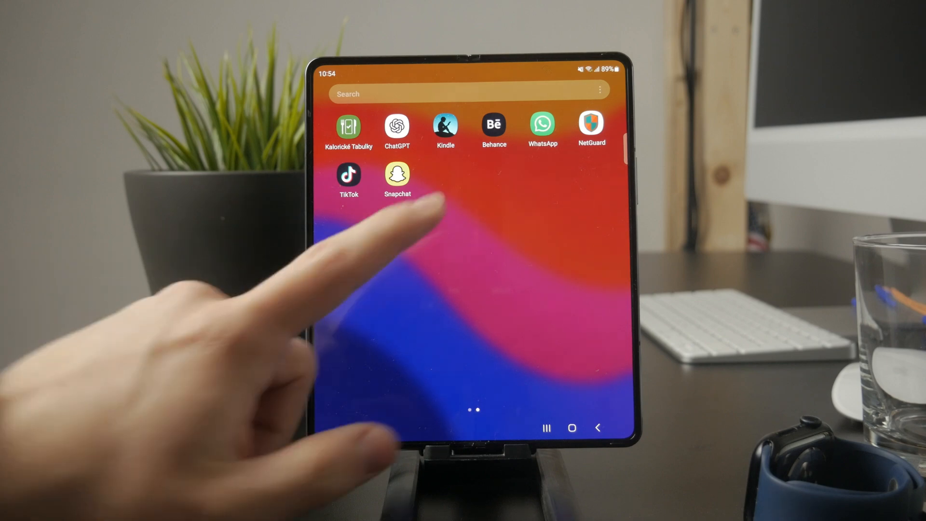
Log out of the signed-in Snapchat account via Settings > Account Actions > Log Out.
{"action": "left_click", "coordinate": [397, 177]}
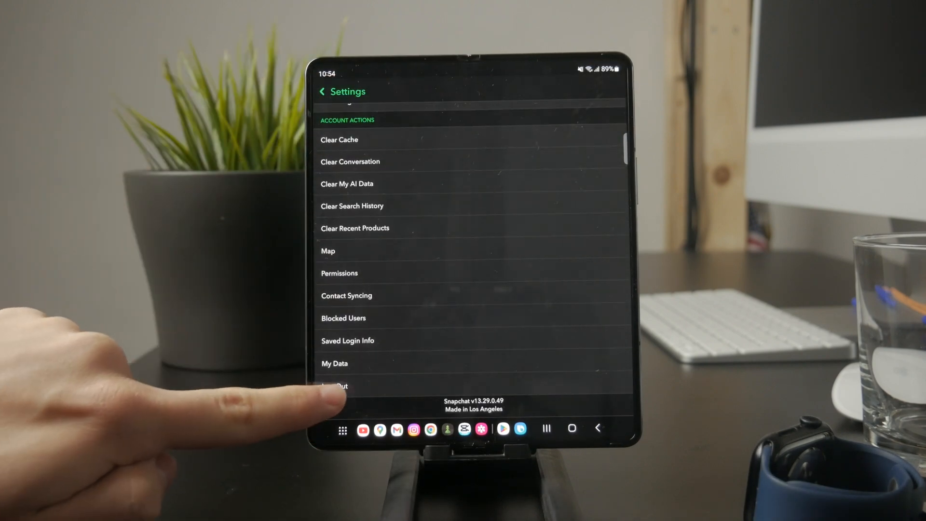
{"action": "left_click", "coordinate": [333, 386]}
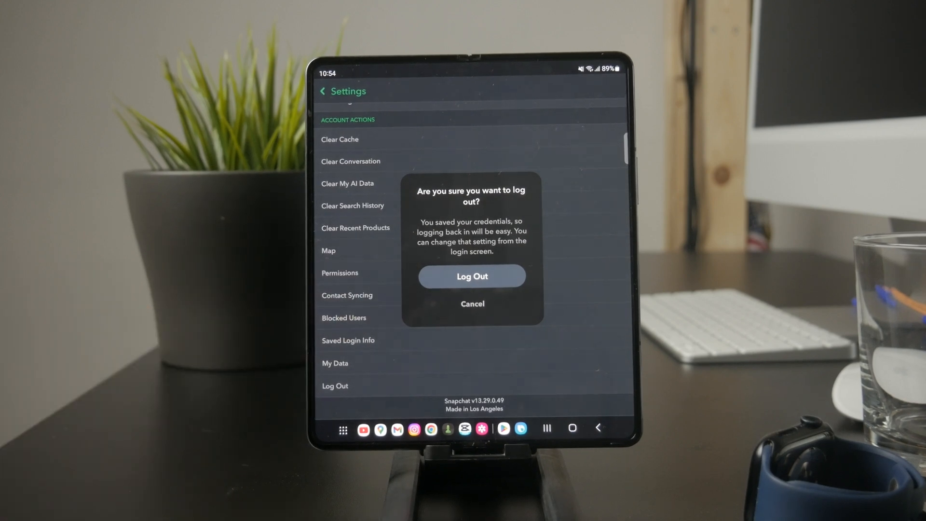
{"action": "left_click", "coordinate": [472, 304]}
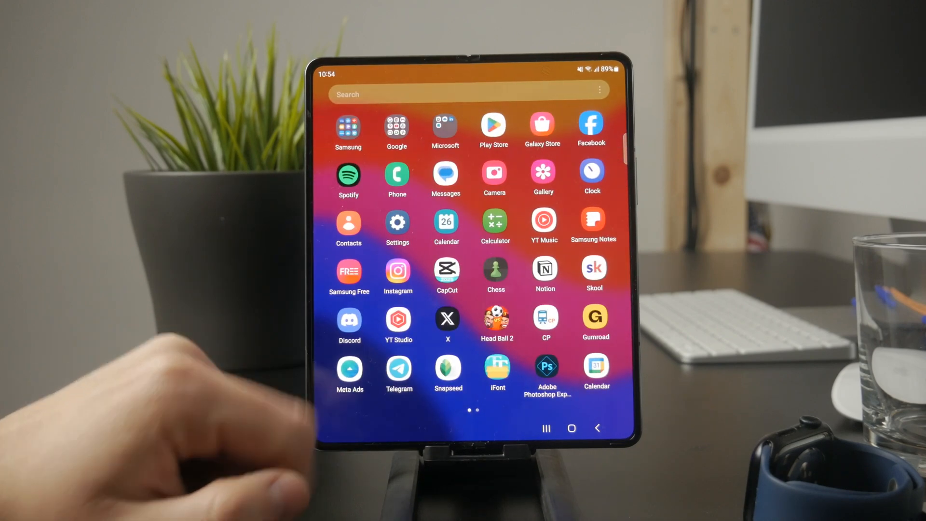
Search Settings for 'dual' and reach the Dual Messenger page under Advanced features.
{"action": "left_click", "coordinate": [396, 227]}
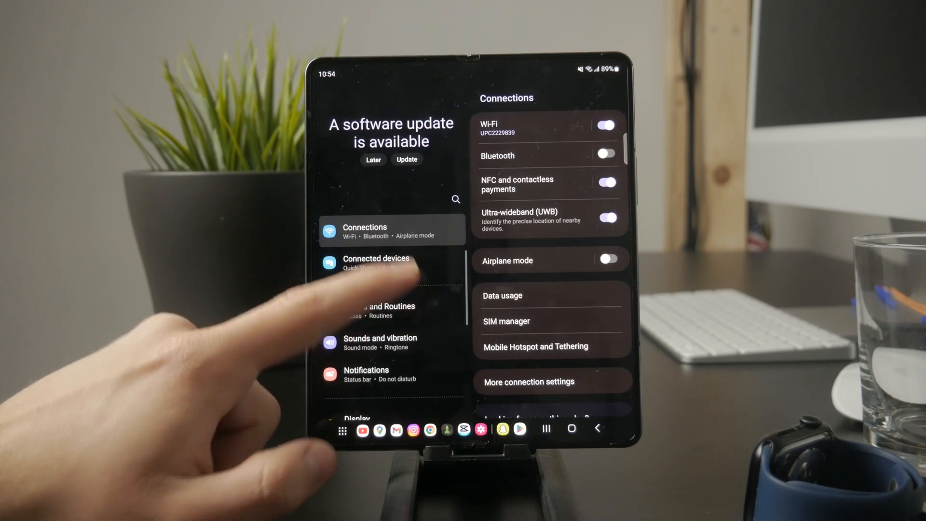
{"action": "left_click", "coordinate": [455, 198]}
{"action": "type", "text": "dual"}
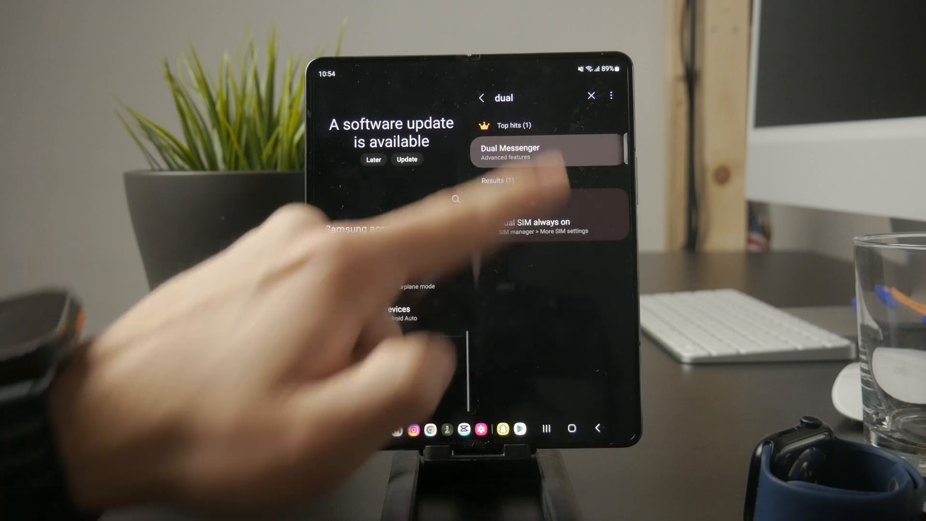
{"action": "left_click", "coordinate": [509, 152]}
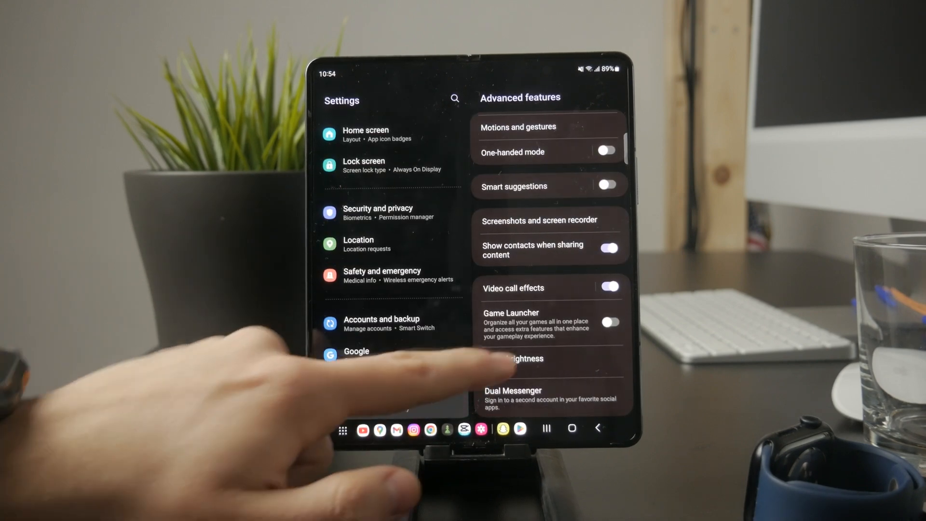
{"action": "left_click", "coordinate": [512, 390]}
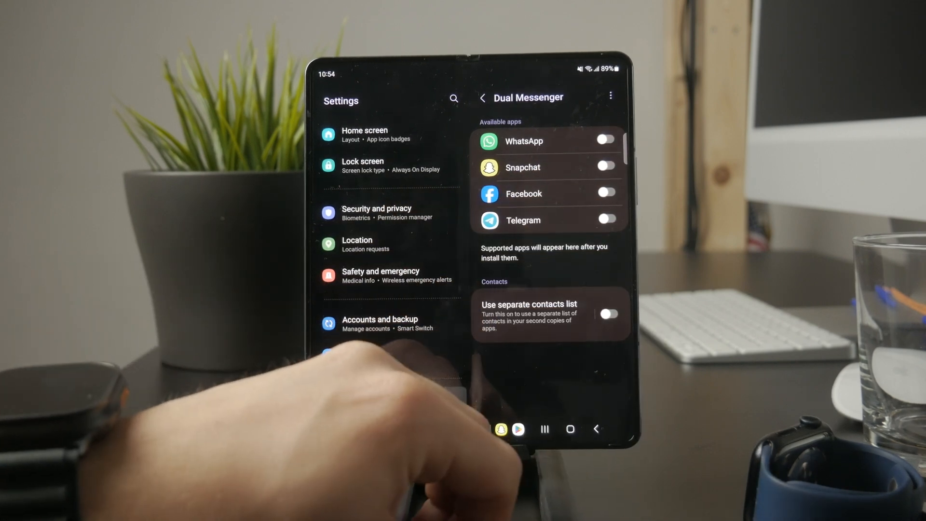
Turn on Snapchat's second copy, confirm the disclaimer, and share regular contacts with second apps.
{"action": "left_click", "coordinate": [607, 167]}
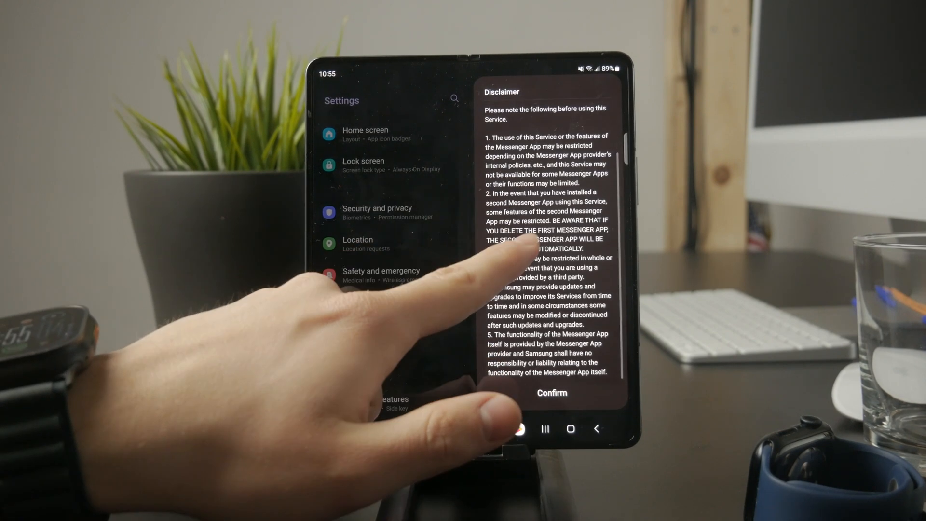
{"action": "left_click", "coordinate": [551, 393]}
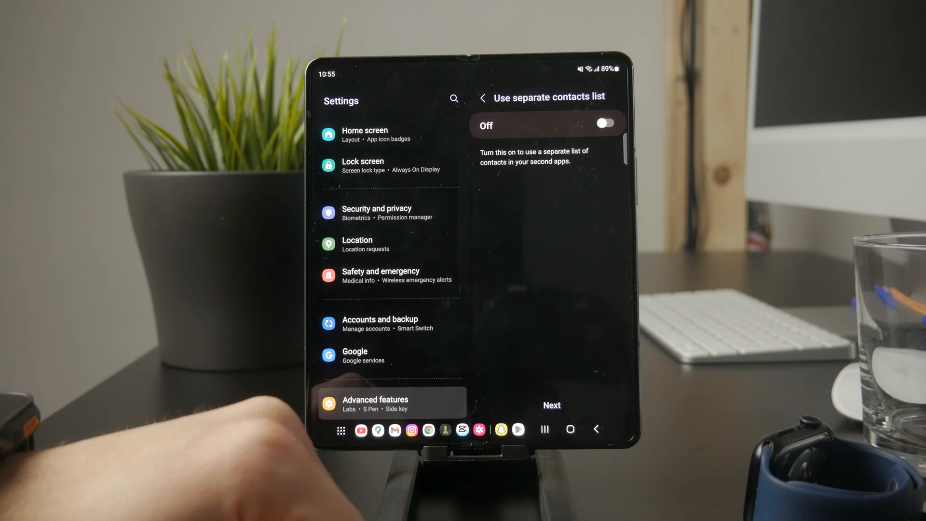
{"action": "left_click", "coordinate": [604, 123]}
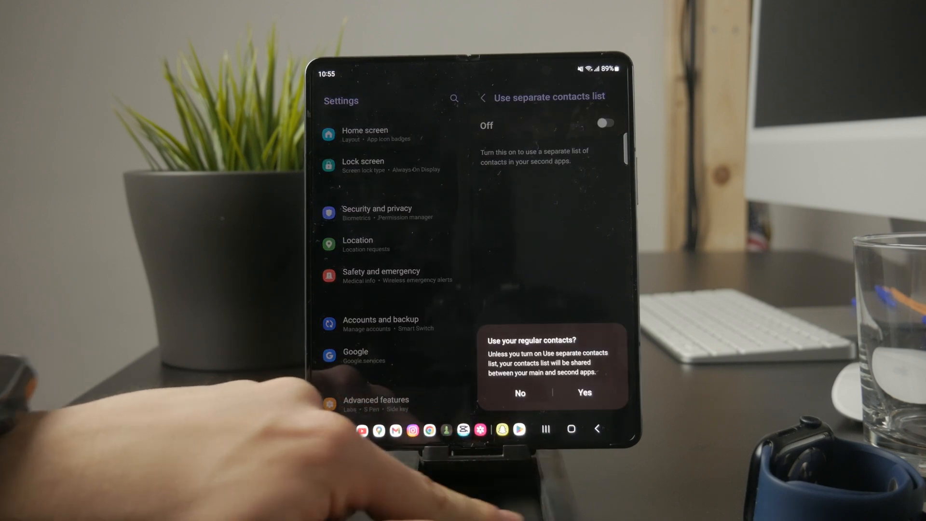
{"action": "left_click", "coordinate": [583, 393]}
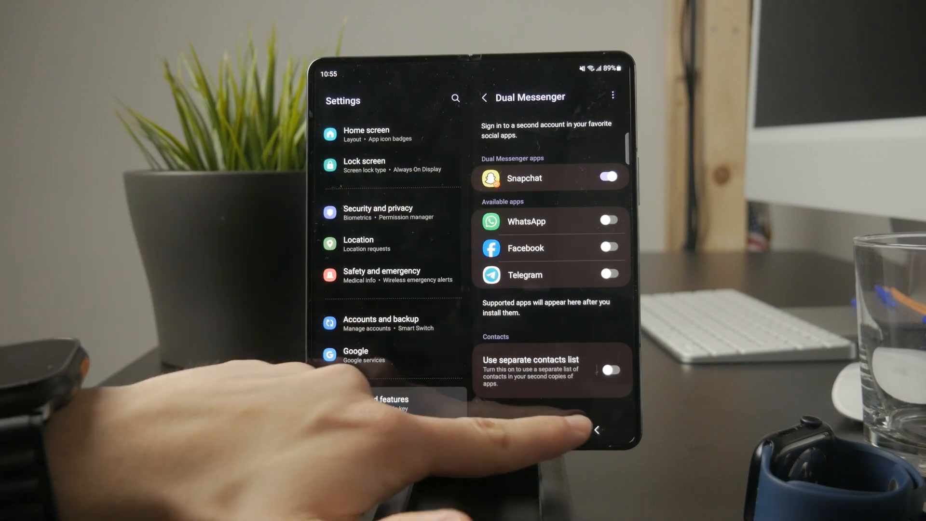
{"action": "left_click", "coordinate": [569, 430]}
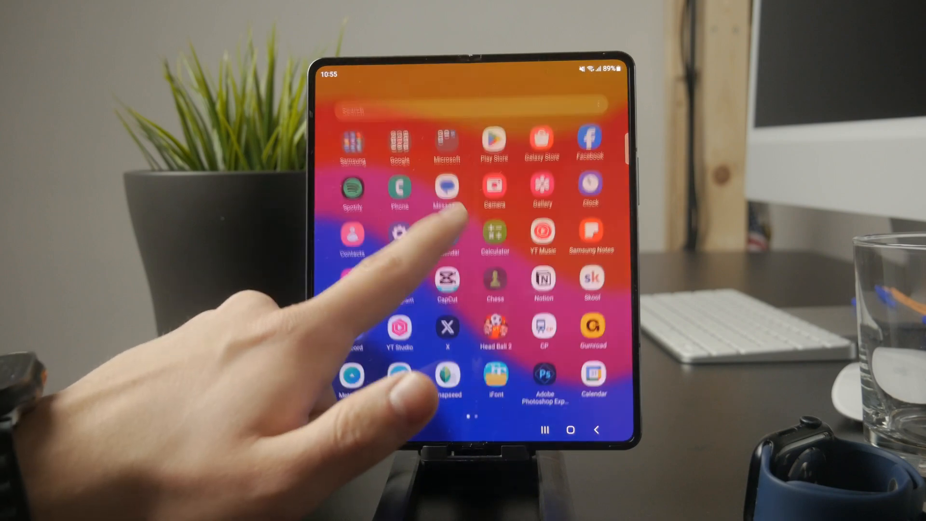
Launch the cloned Snapchat icon from the second drawer page to its sign-up screen.
{"action": "scroll", "scroll_direction": "left", "scroll_amount": 3}
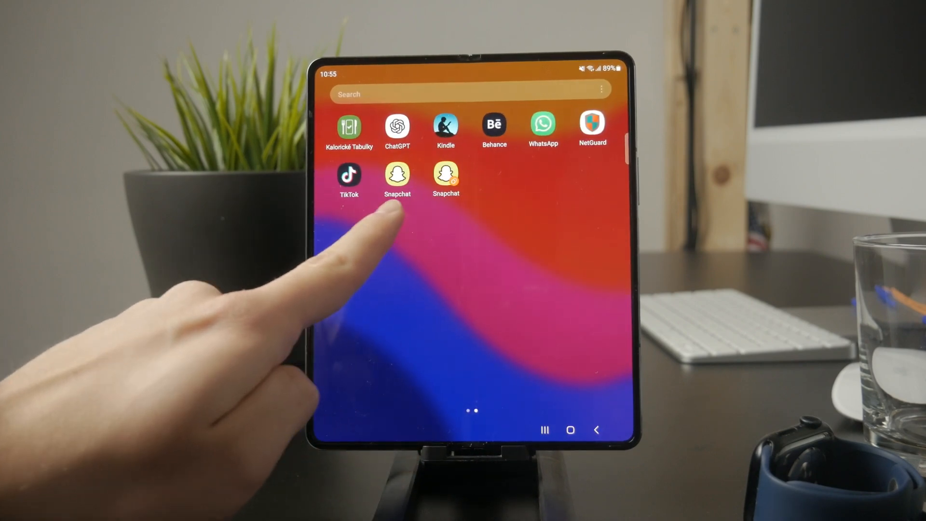
{"action": "left_click", "coordinate": [396, 178]}
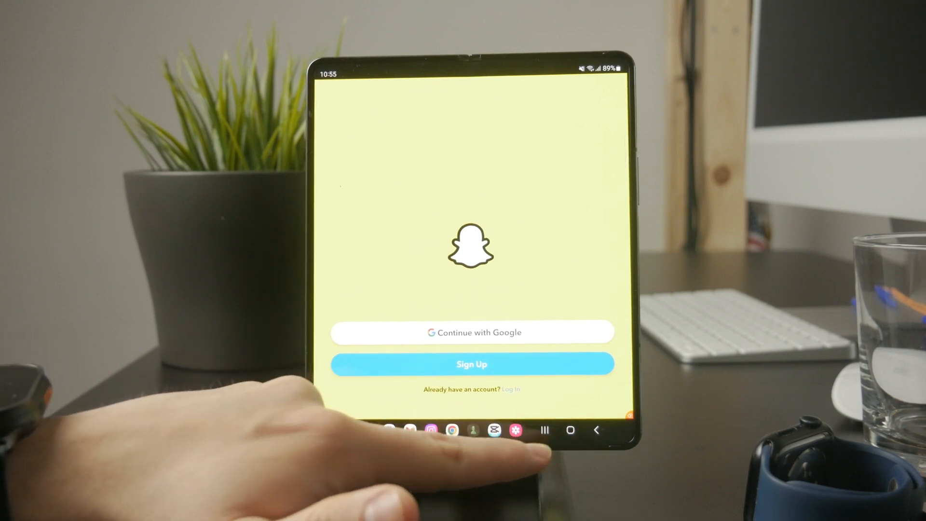
{"action": "left_click", "coordinate": [596, 430]}
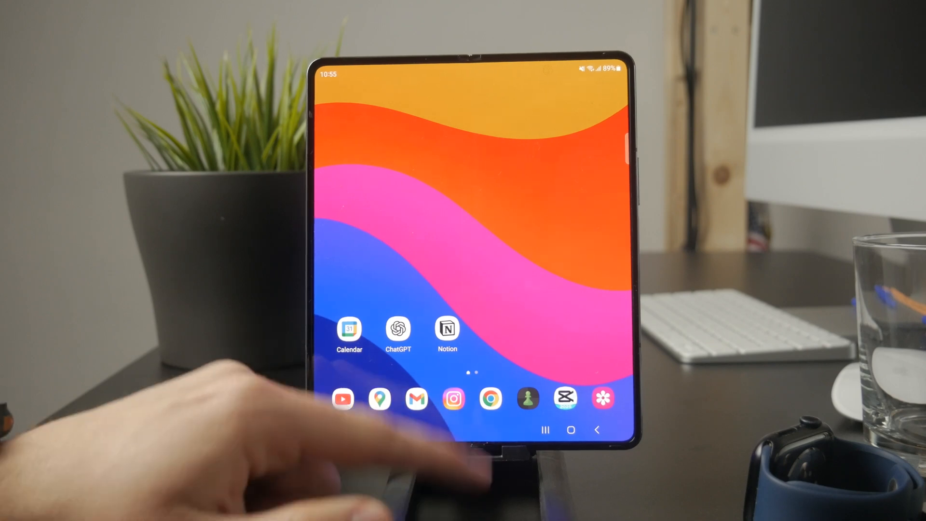
{"action": "scroll", "scroll_direction": "left", "scroll_amount": 3}
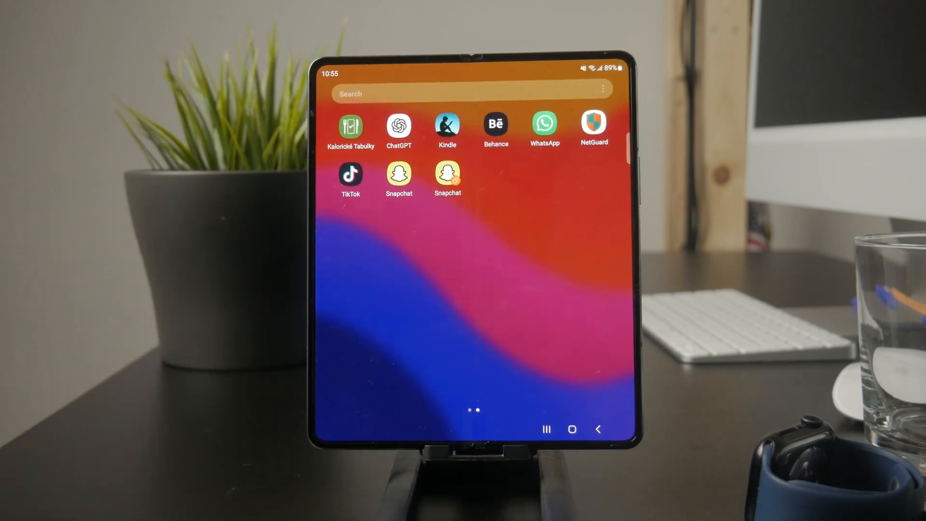